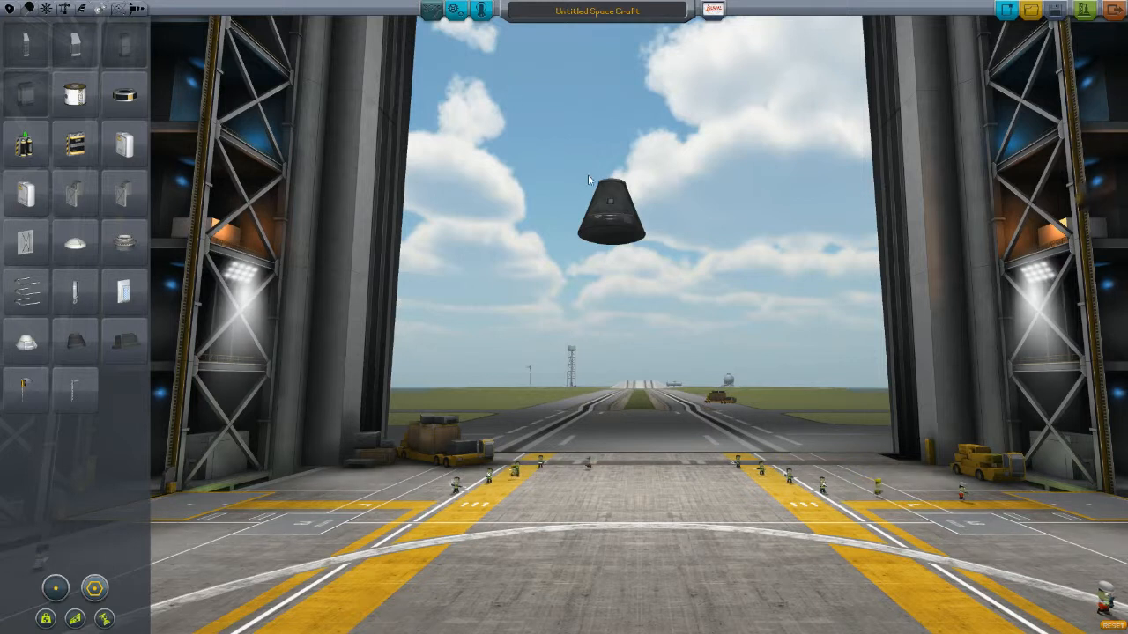
{"action": "mouse_move", "coordinate": [589, 140]}
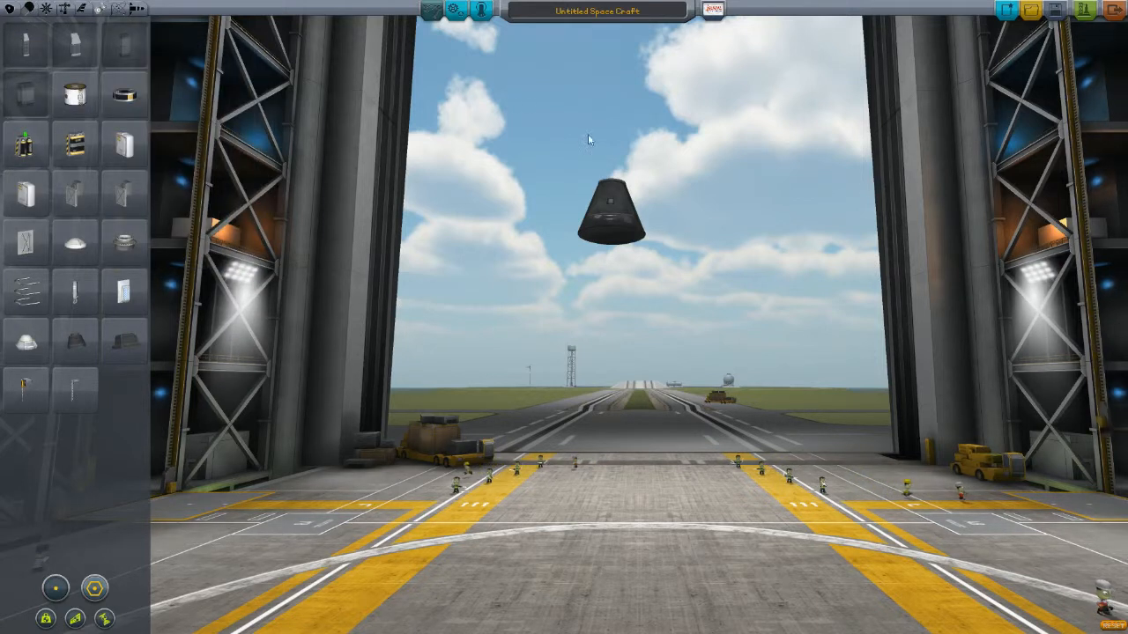
{"action": "mouse_move", "coordinate": [808, 276]}
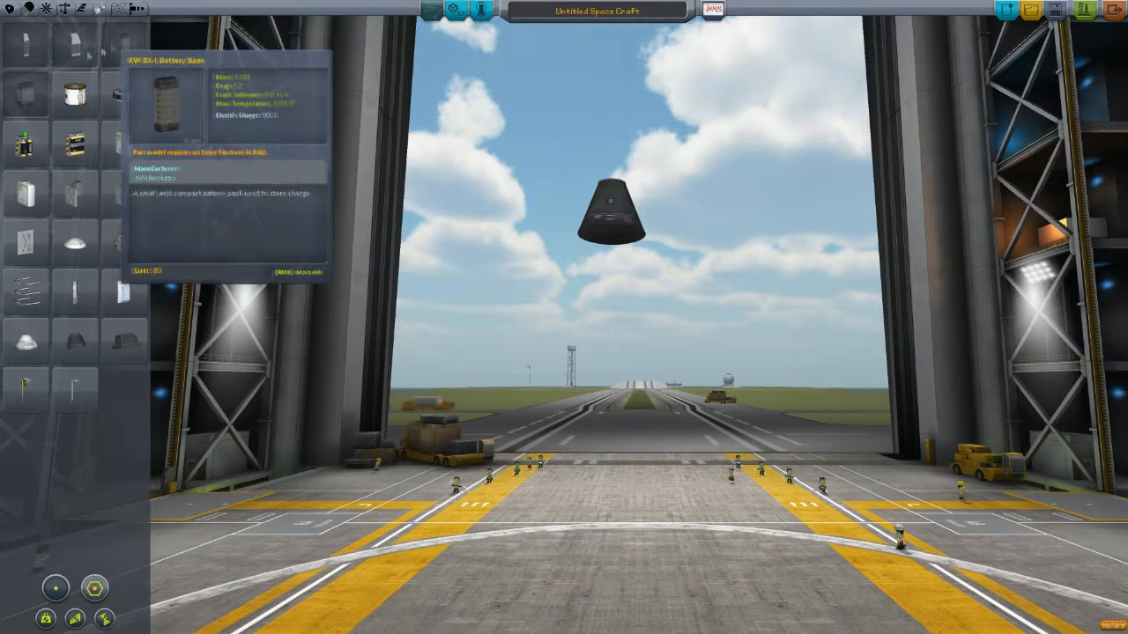
Exit the Vehicle Assembly Building, leaving the single command pod craft
{"action": "left_click", "coordinate": [64, 10]}
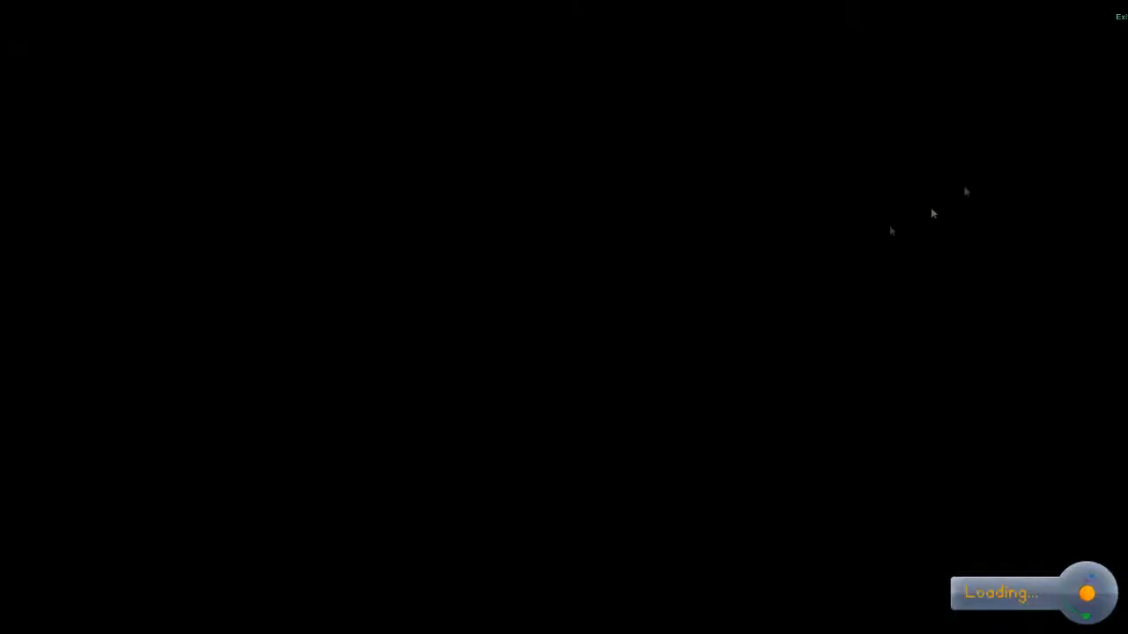
{"action": "mouse_move", "coordinate": [776, 249]}
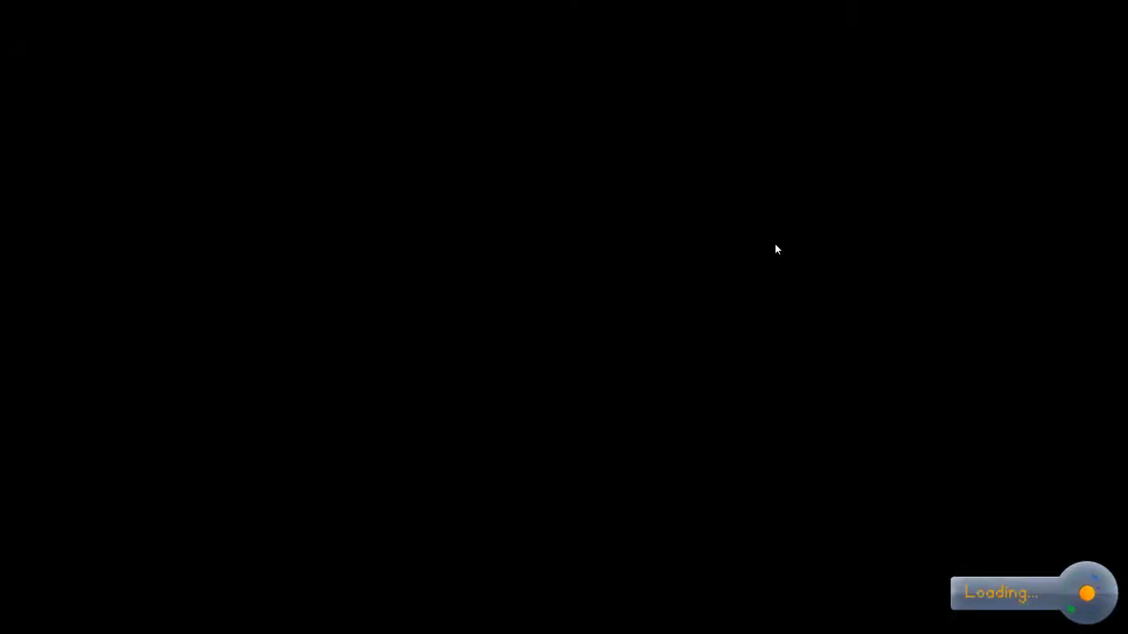
{"action": "mouse_move", "coordinate": [731, 236]}
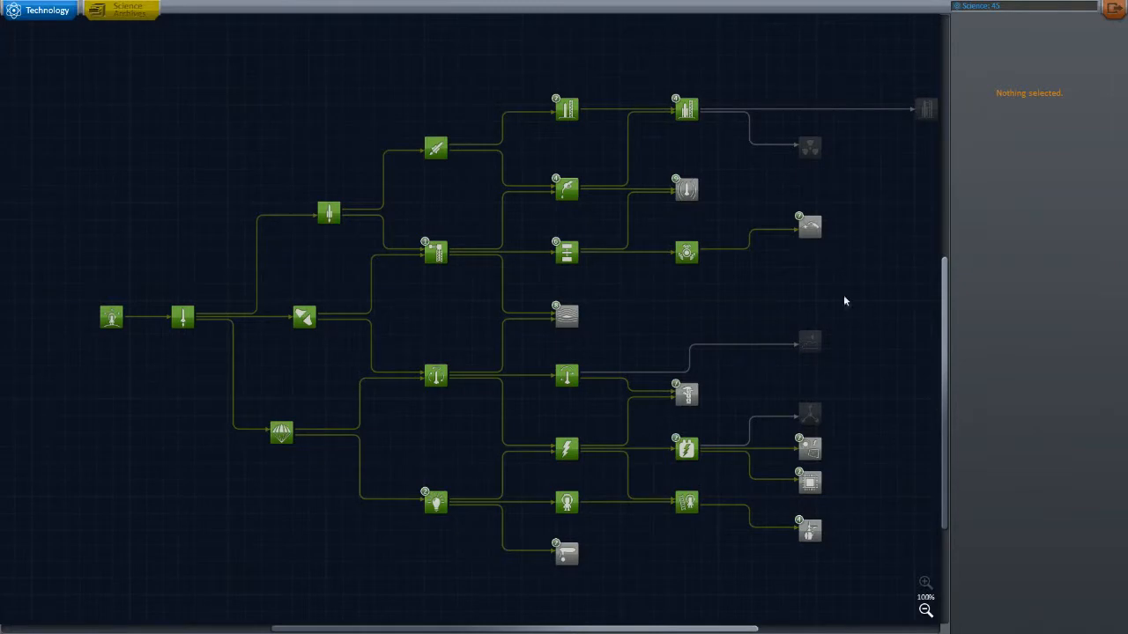
Browse Stability, Advanced Rocketry, Survivability and Science Tech to find the KW BX-S Battery Bank
{"action": "left_click", "coordinate": [304, 317]}
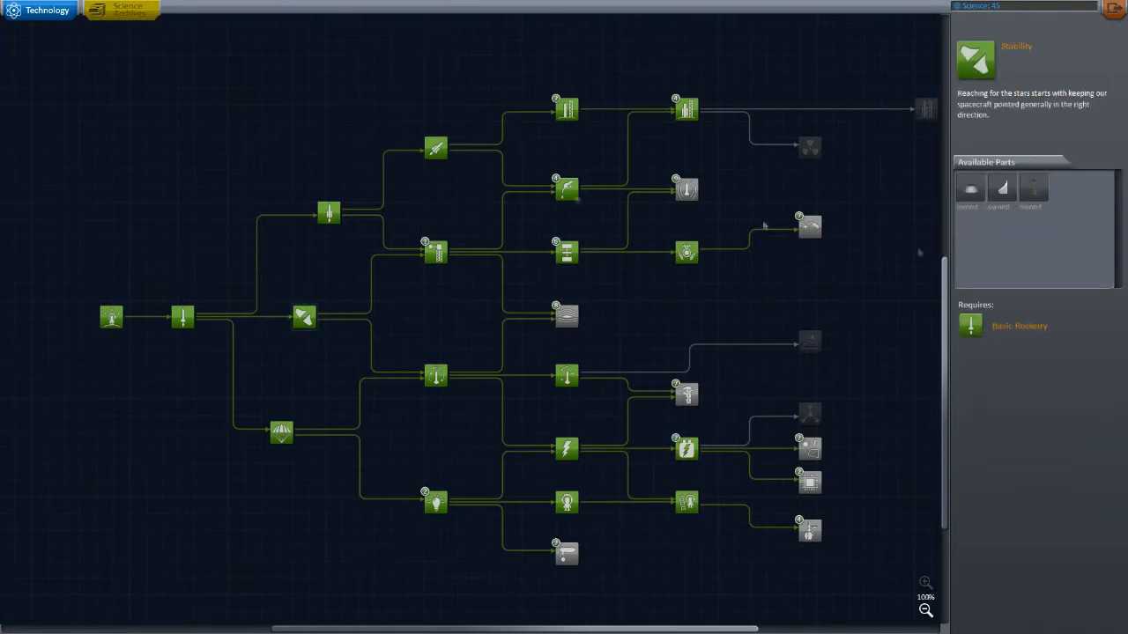
{"action": "left_click", "coordinate": [686, 189]}
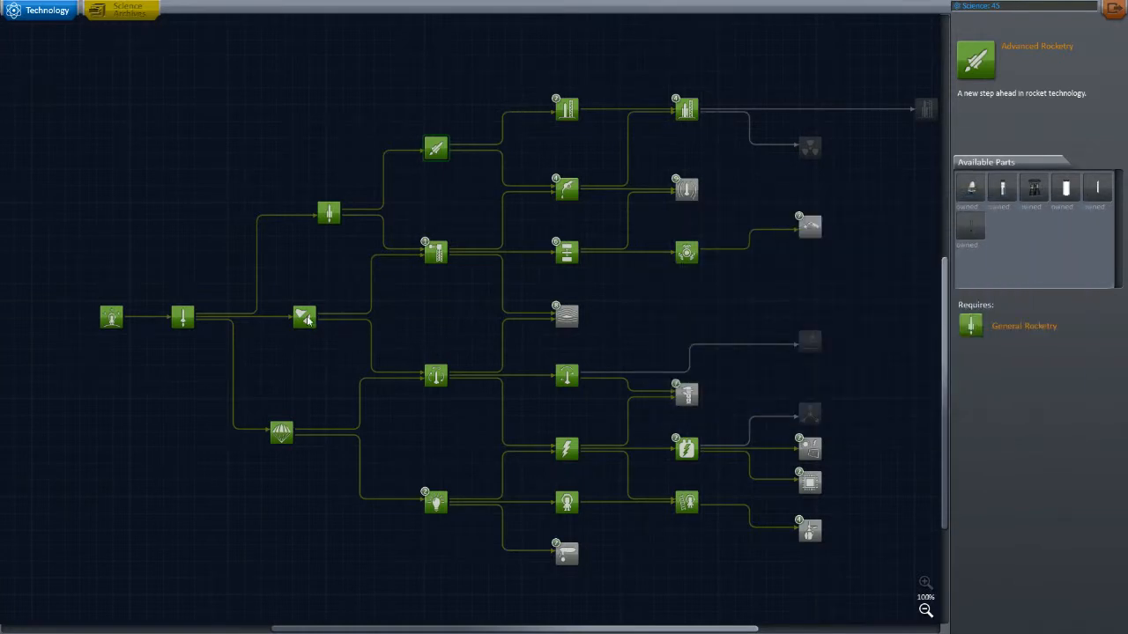
{"action": "left_click", "coordinate": [280, 432]}
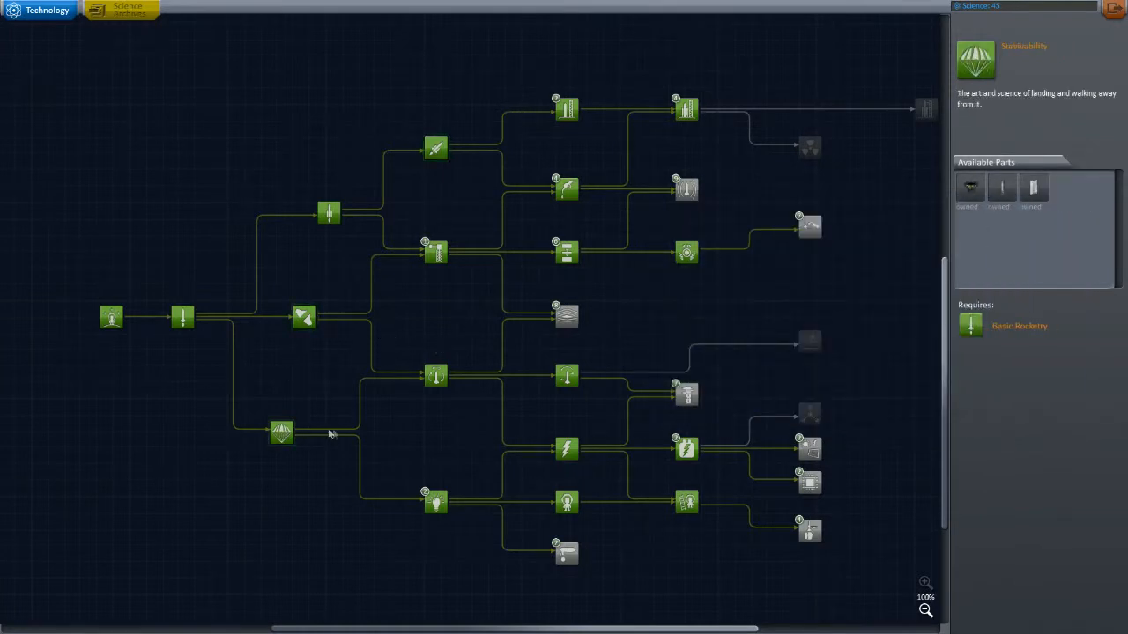
{"action": "left_click", "coordinate": [436, 503]}
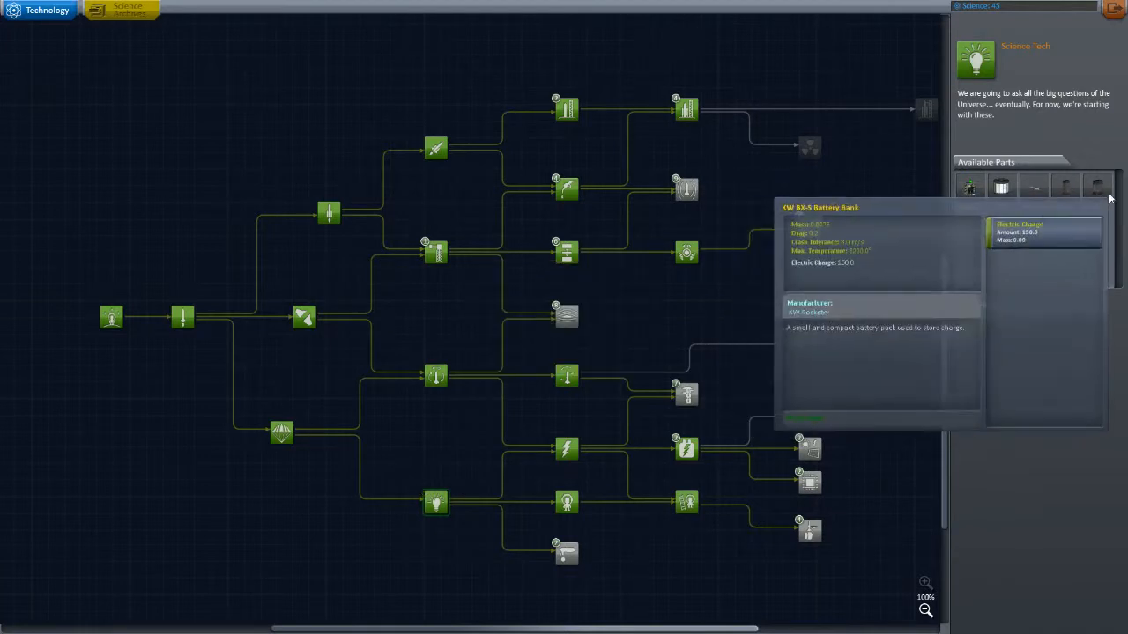
View the Flight Control and Heavy Rocketry technology details in the tech tree
{"action": "left_click", "coordinate": [436, 377]}
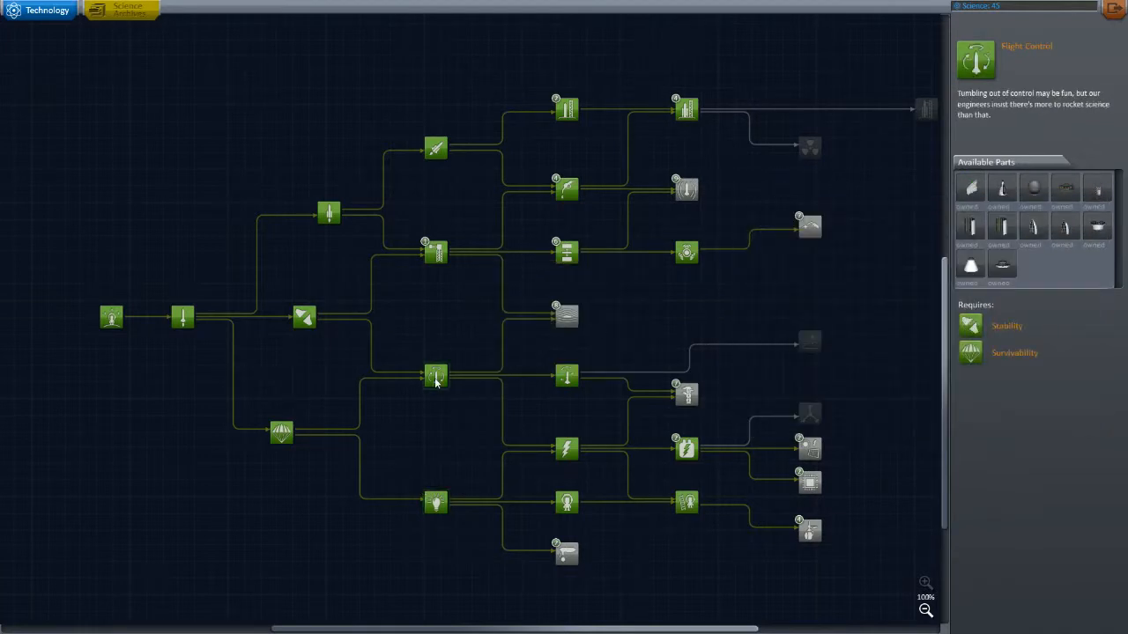
{"action": "left_click", "coordinate": [437, 502]}
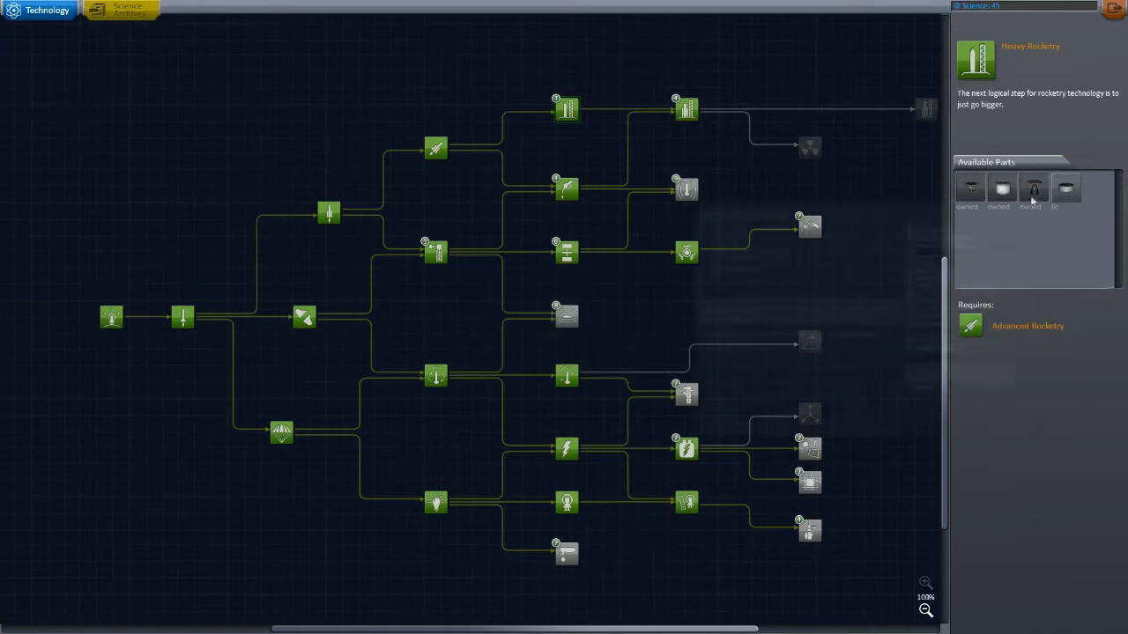
{"action": "mouse_move", "coordinate": [637, 217]}
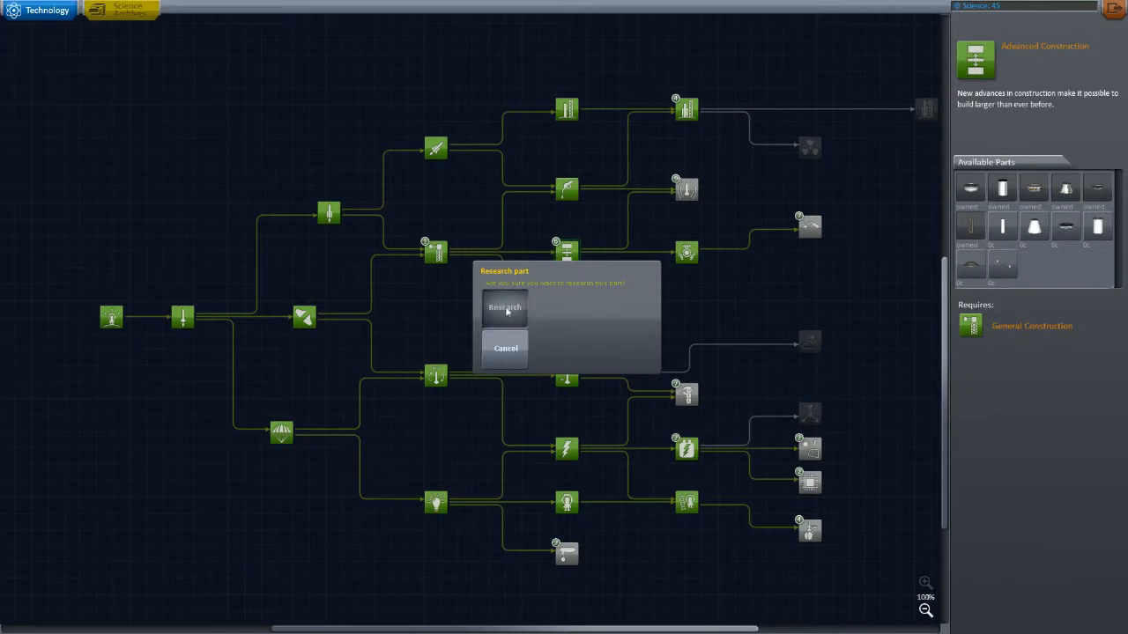
Research two unowned Advanced Construction mod parts, confirming each purchase
{"action": "left_click", "coordinate": [504, 306]}
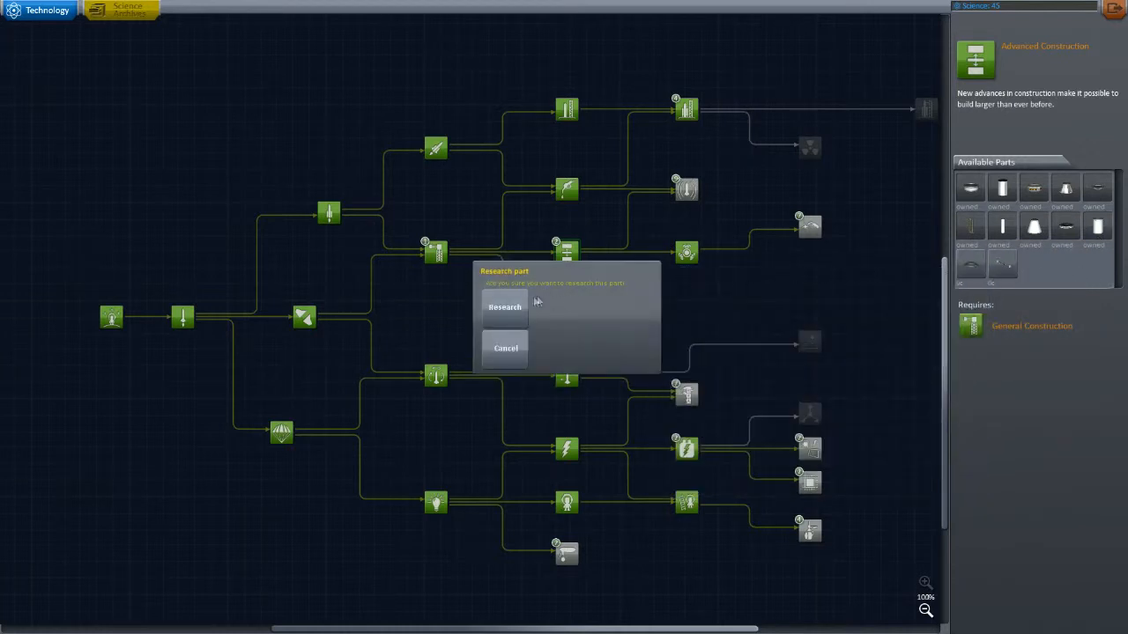
{"action": "mouse_move", "coordinate": [617, 314]}
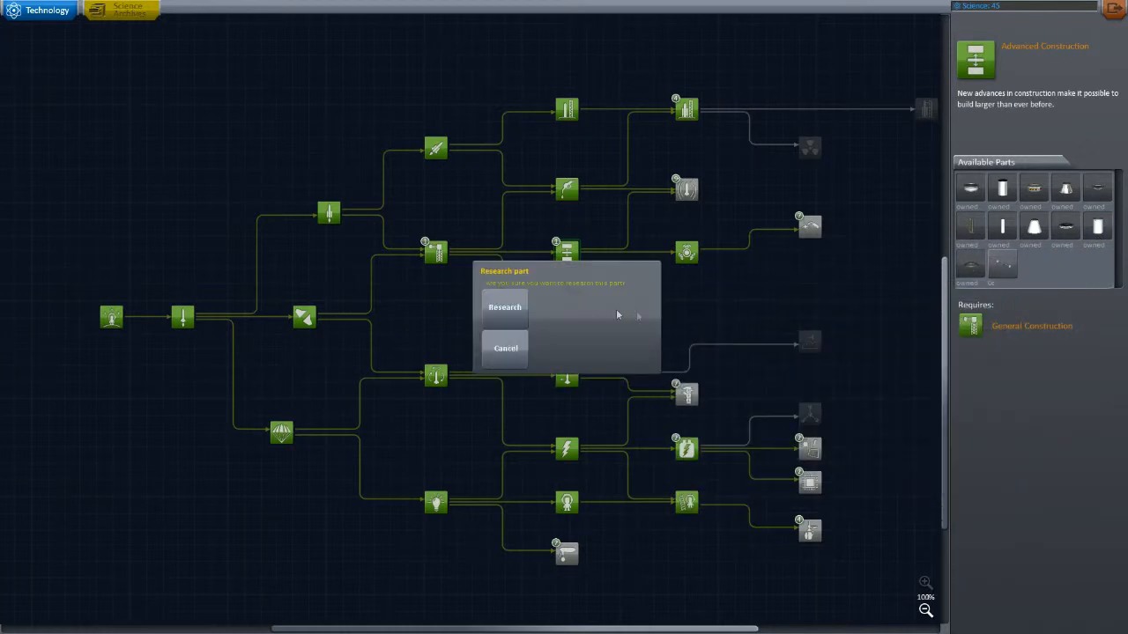
{"action": "left_click", "coordinate": [505, 306]}
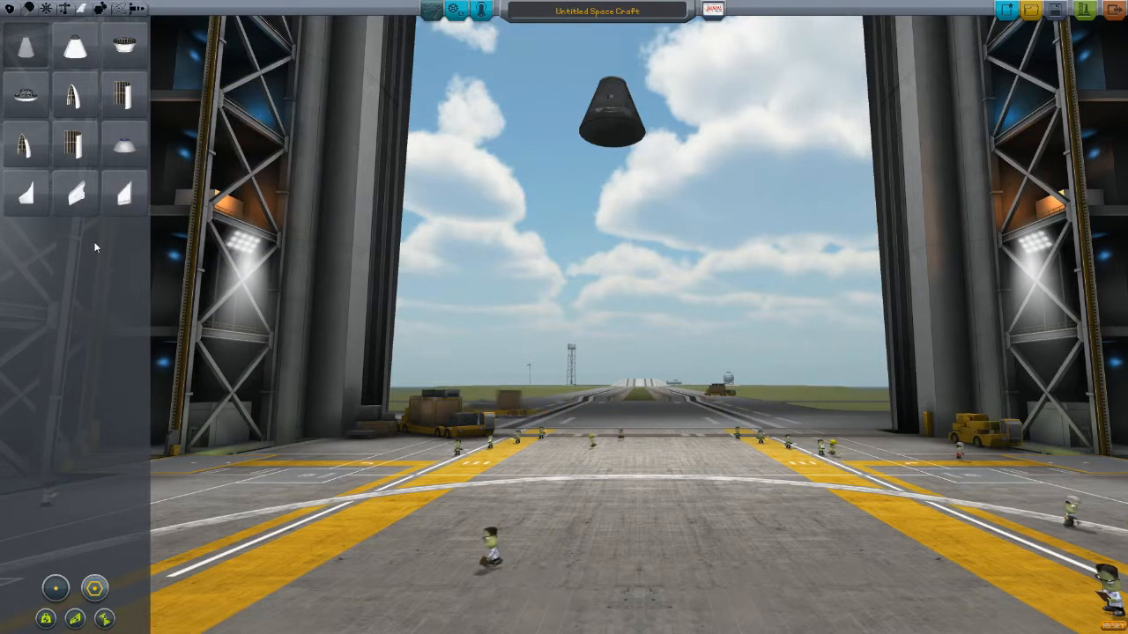
{"action": "mouse_move", "coordinate": [75, 95]}
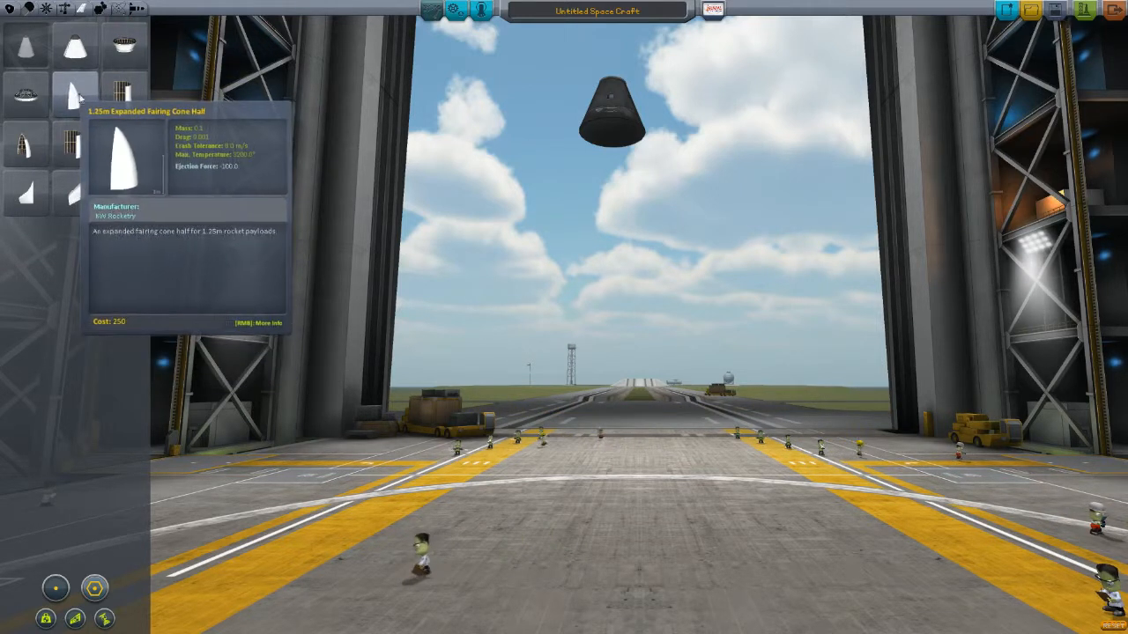